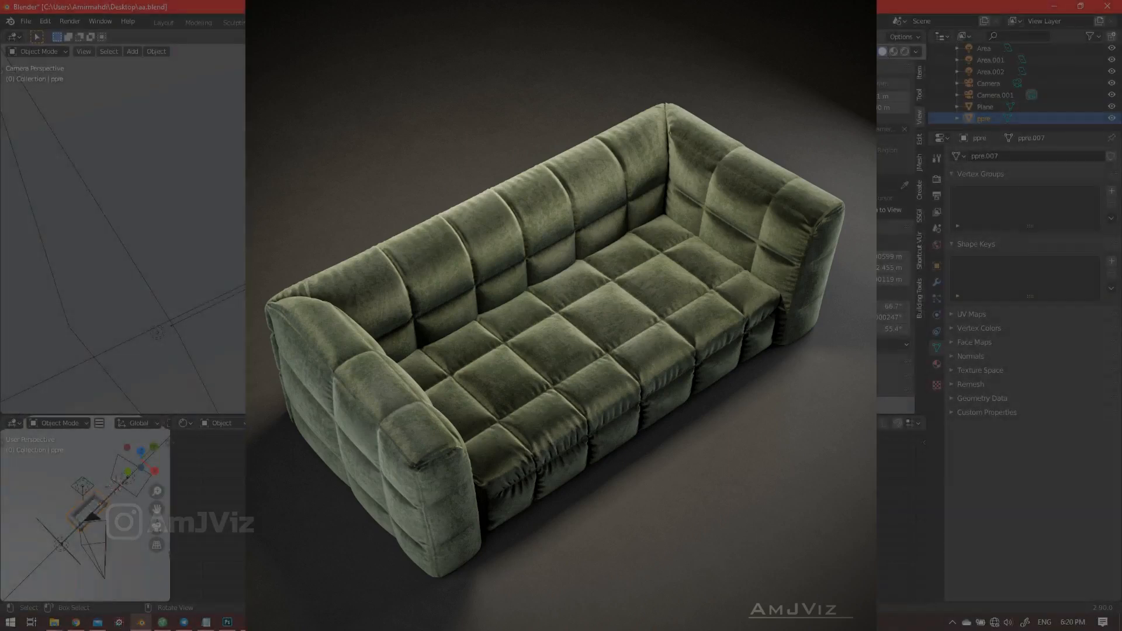
- Create a sofa material and feed a Velvet BSDF (sigma 0.658) into the Material Output surface
{"action": "left_click", "coordinate": [365, 22]}
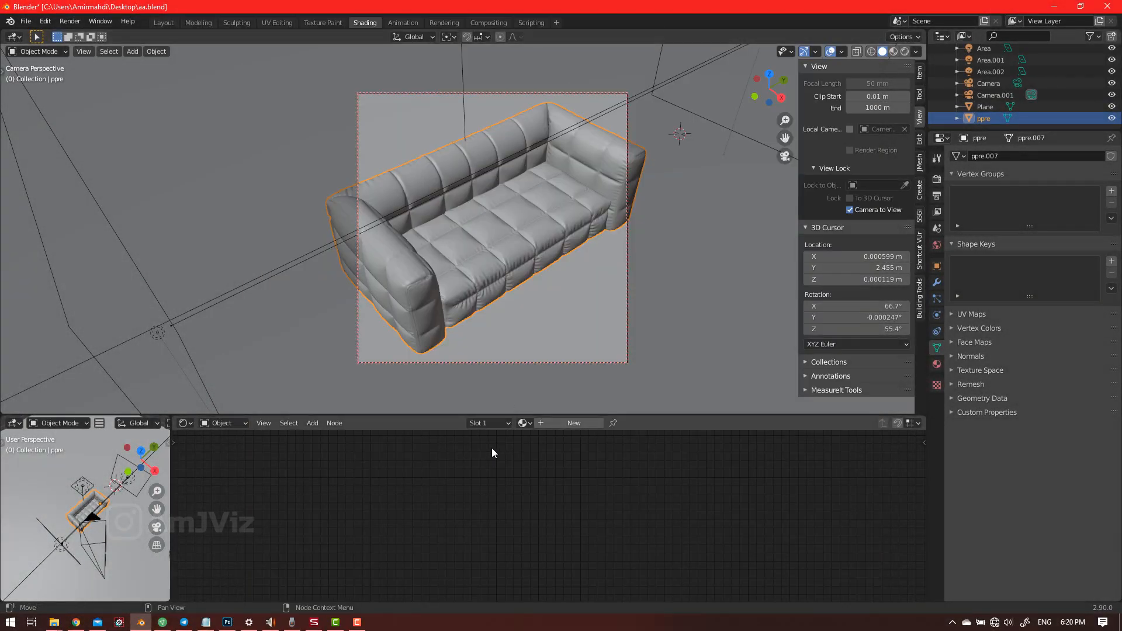
{"action": "left_click", "coordinate": [572, 423]}
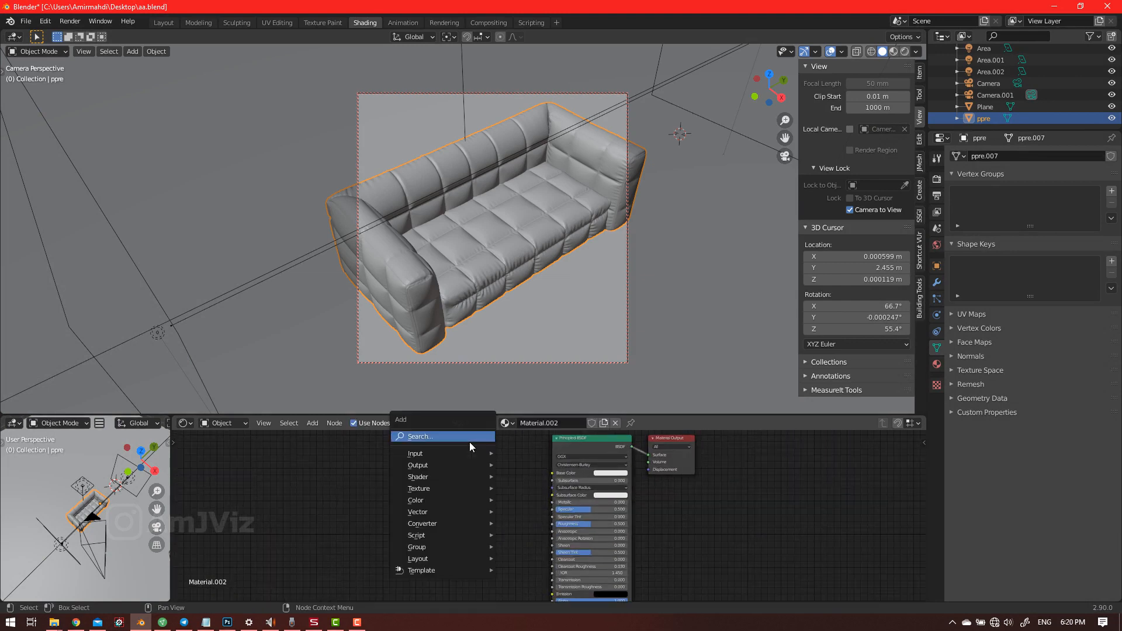
{"action": "type", "text": "vel"}
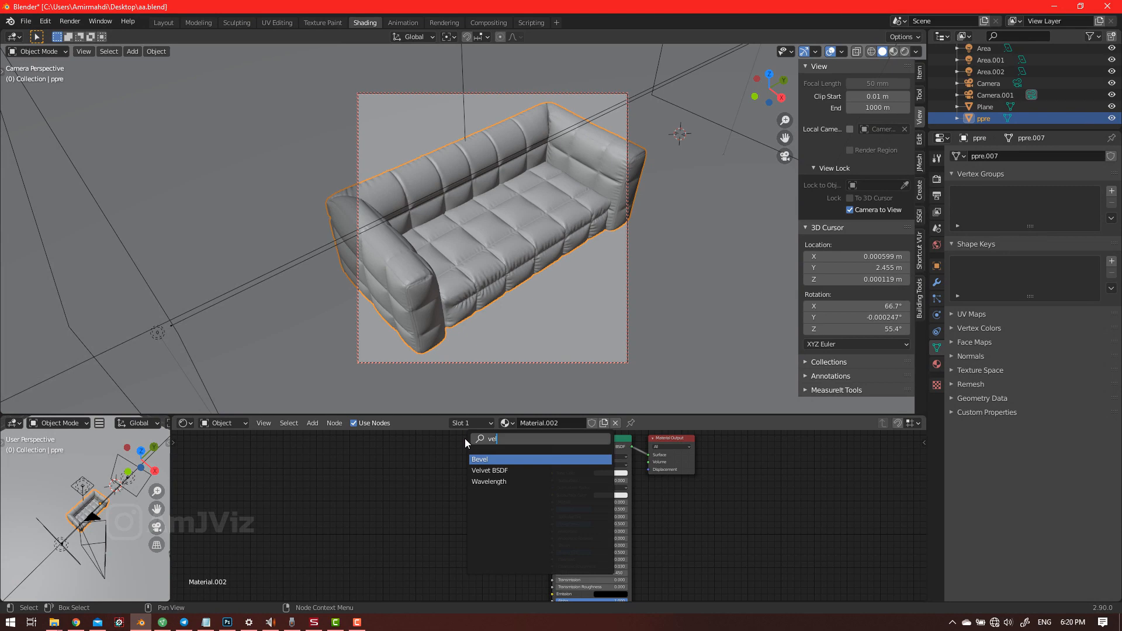
{"action": "left_click", "coordinate": [490, 469]}
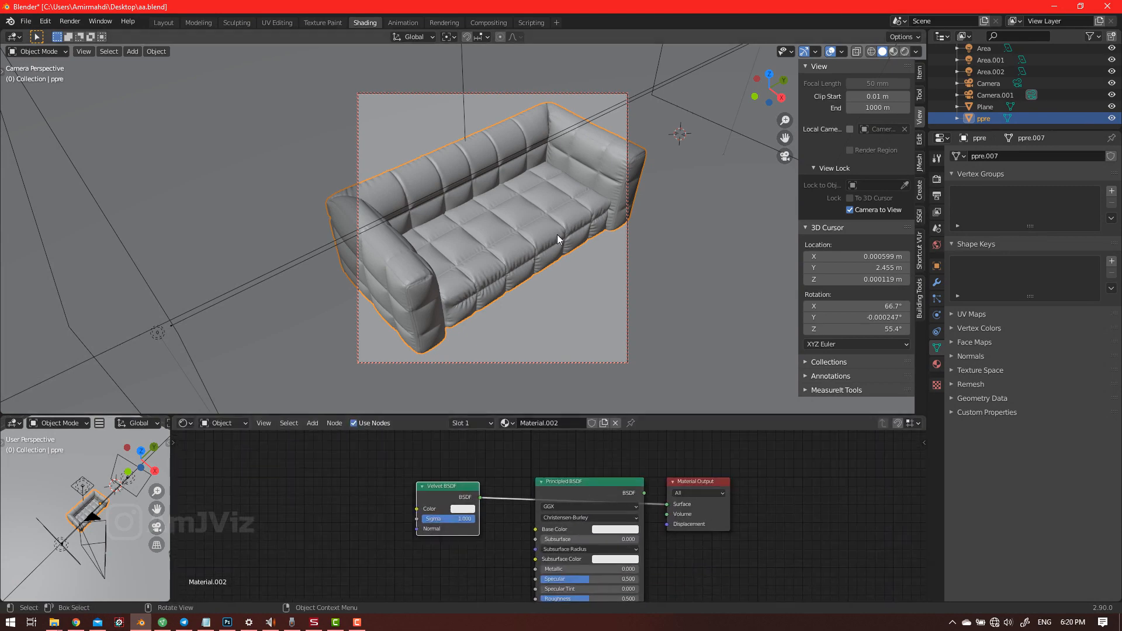
{"action": "left_click", "coordinate": [890, 50]}
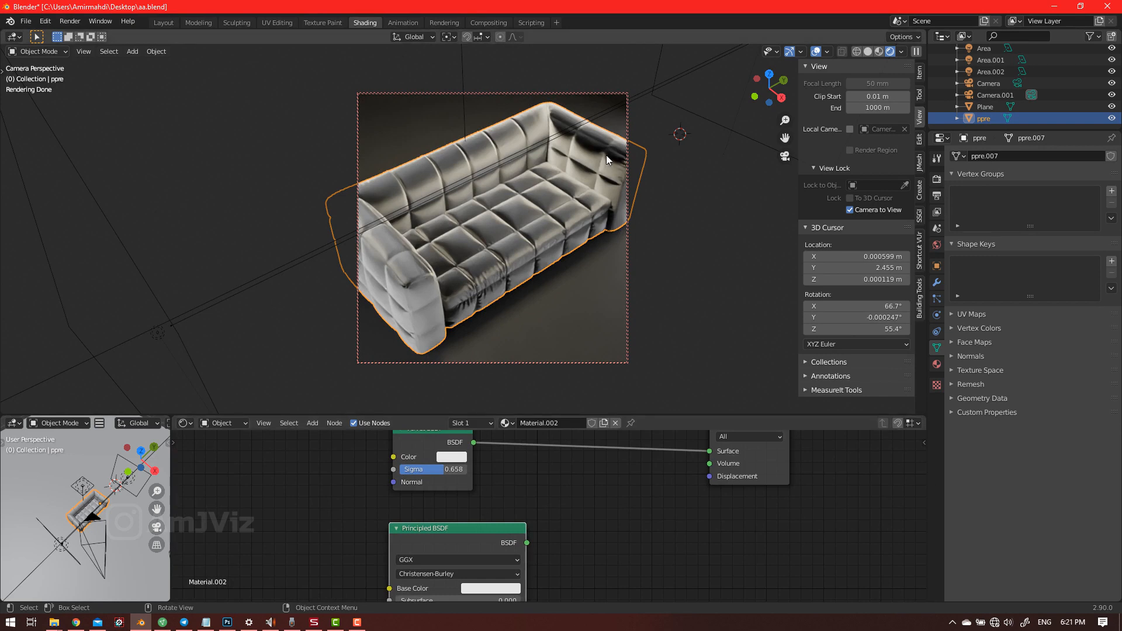
{"action": "mouse_move", "coordinate": [604, 178]}
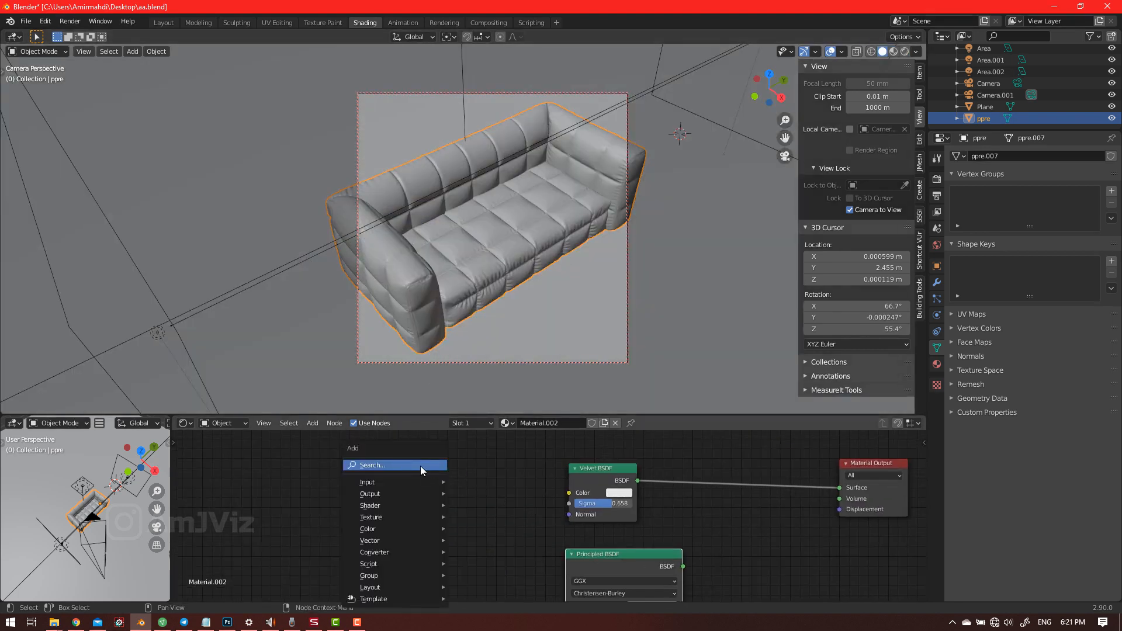
- Add the Borzalino fabric Image Texture and a MixRGB node feeding the velvet colour
{"action": "type", "text": "im"}
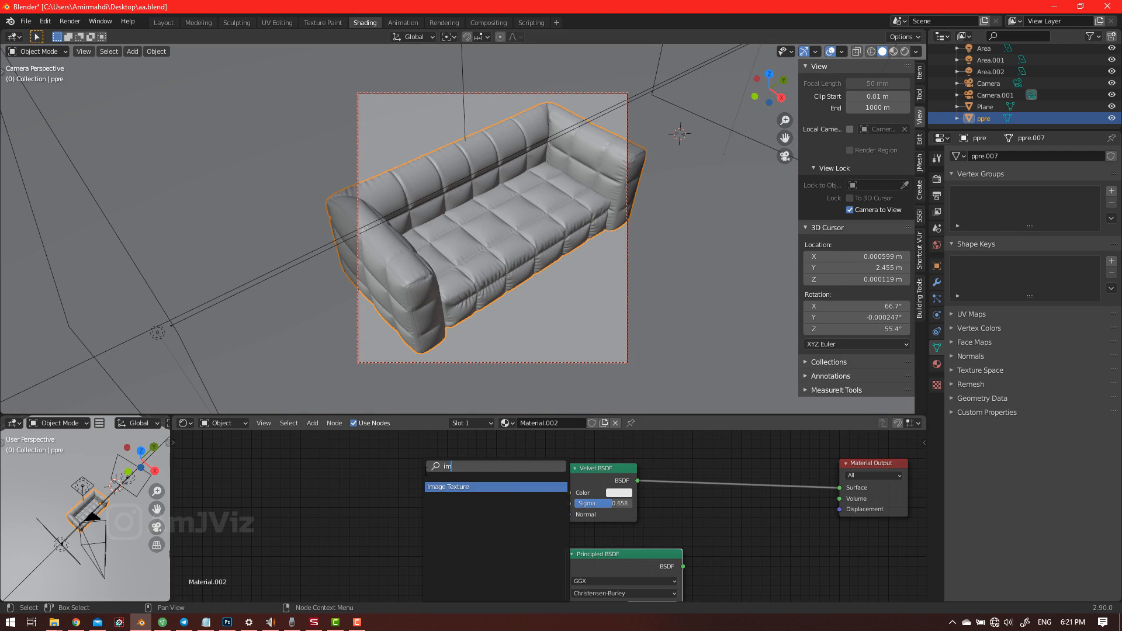
{"action": "left_click", "coordinate": [448, 486]}
{"action": "type", "text": "mix"}
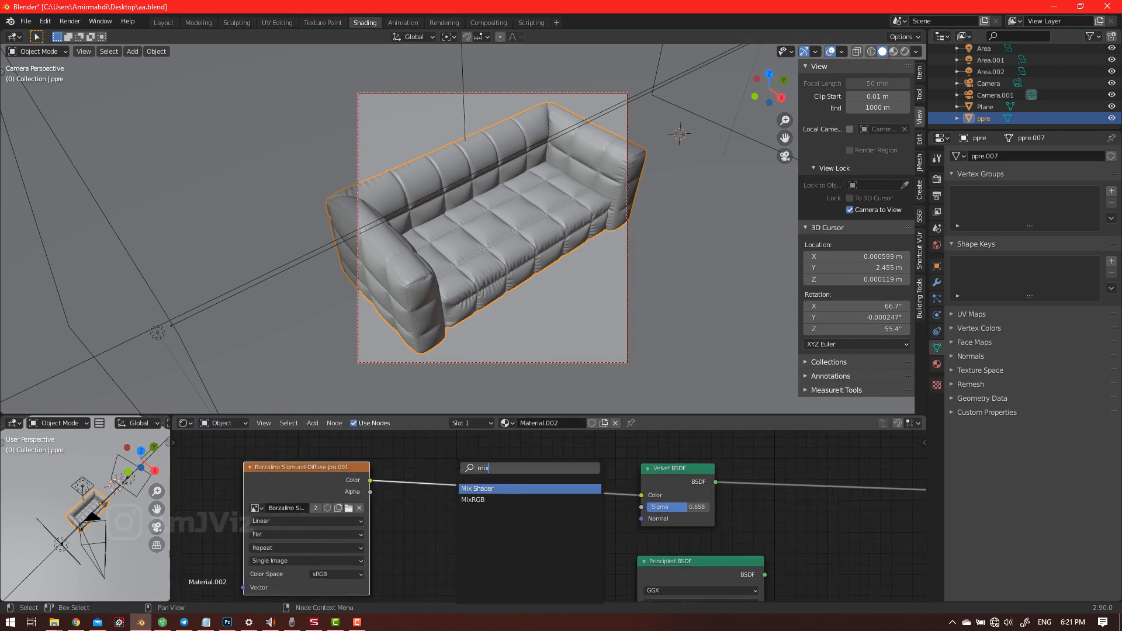
{"action": "left_click", "coordinate": [474, 499]}
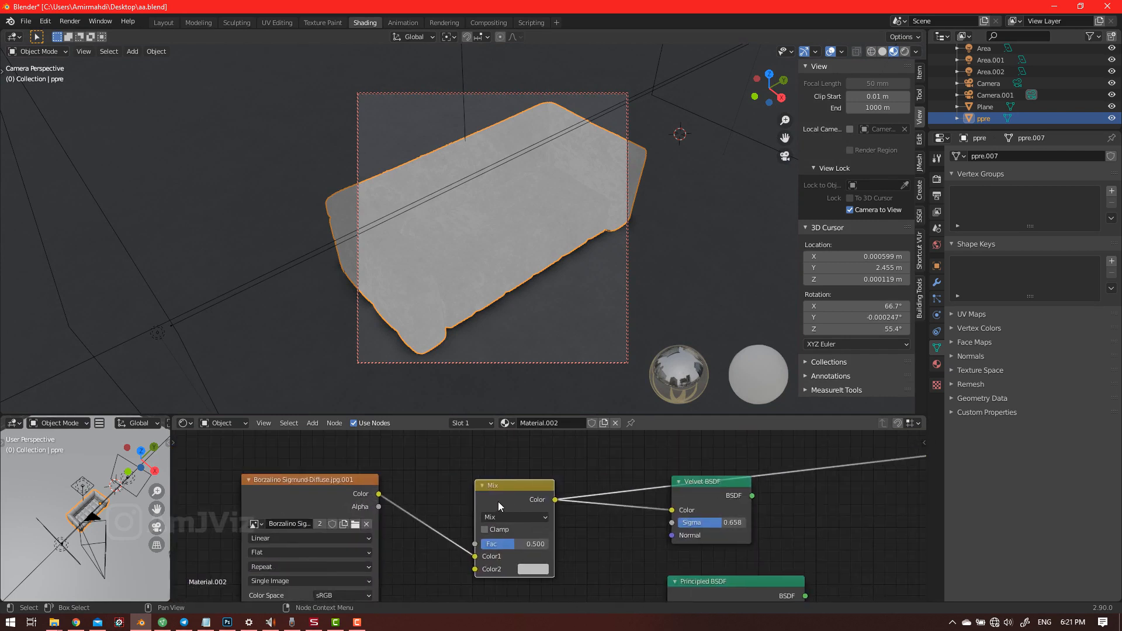
{"action": "left_click", "coordinate": [44, 23]}
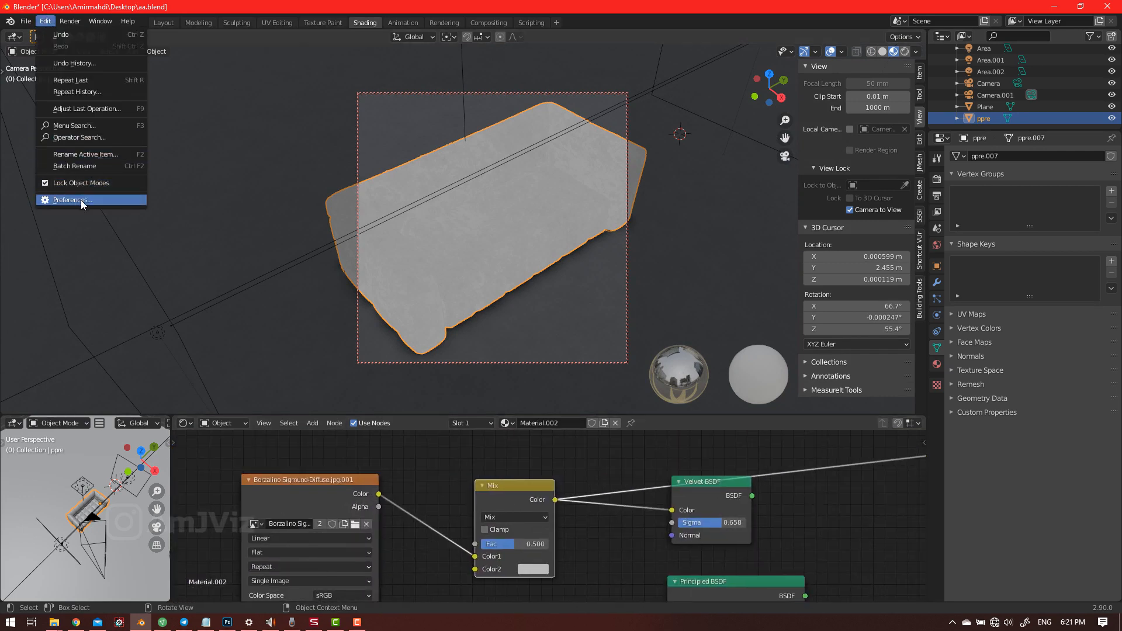
- Add a Mapping node via Node Wrangler and set MixRGB Color2 to blue with Clamp on
{"action": "left_click", "coordinate": [71, 200]}
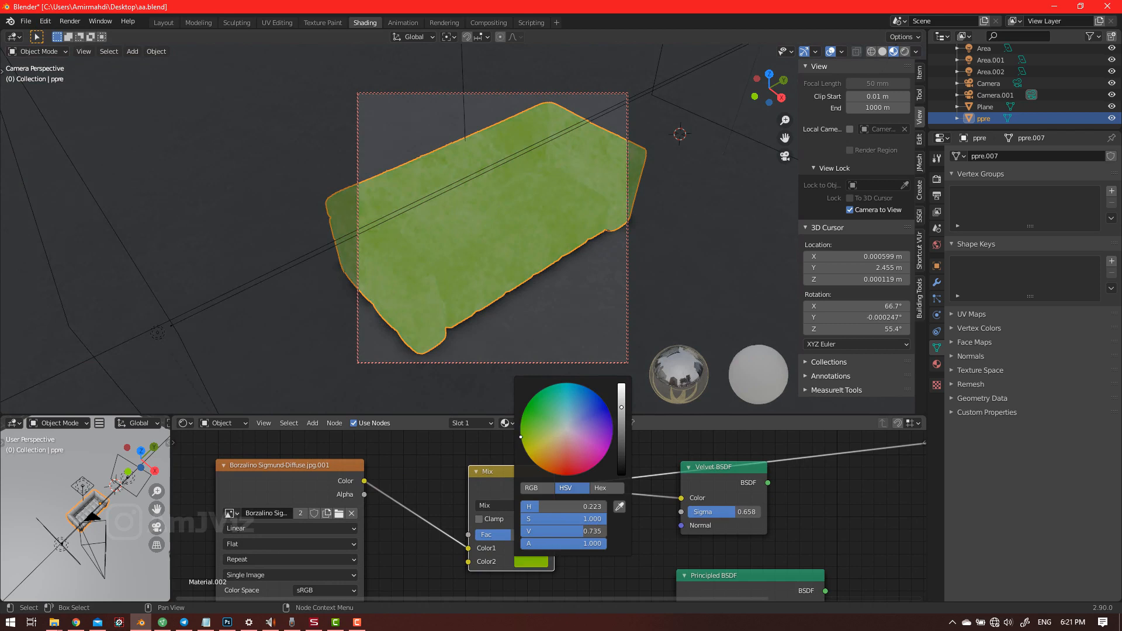
{"action": "left_click", "coordinate": [587, 386]}
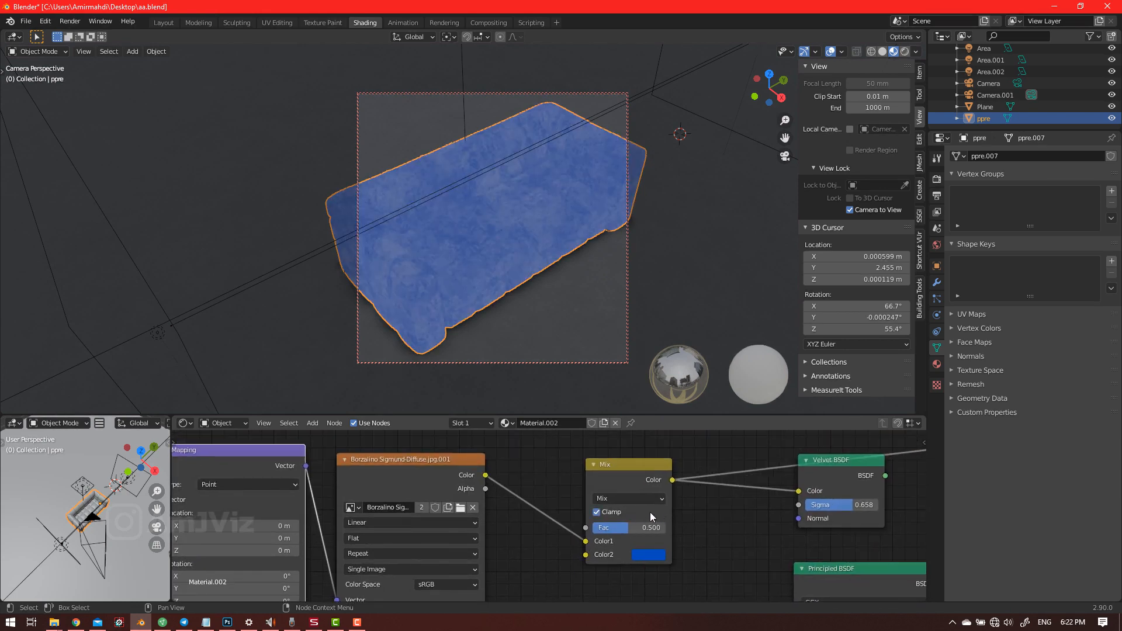
- Try Screen, Lighten and Darken, settle on Color blend at factor 0.642, and view it rendered
{"action": "left_click", "coordinate": [629, 498]}
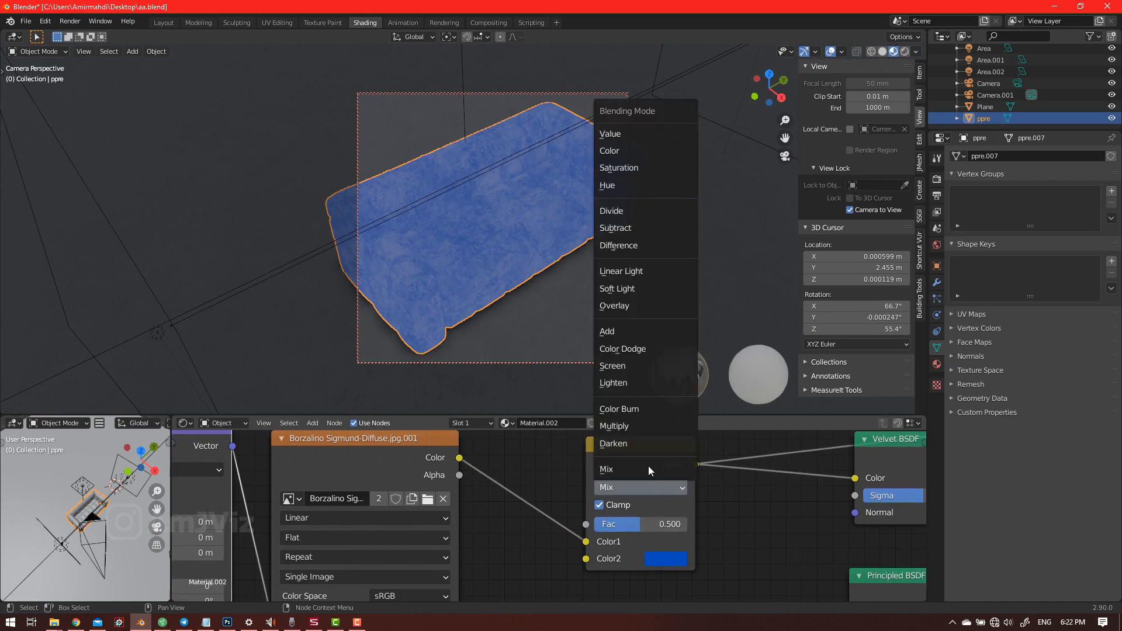
{"action": "left_click", "coordinate": [611, 366]}
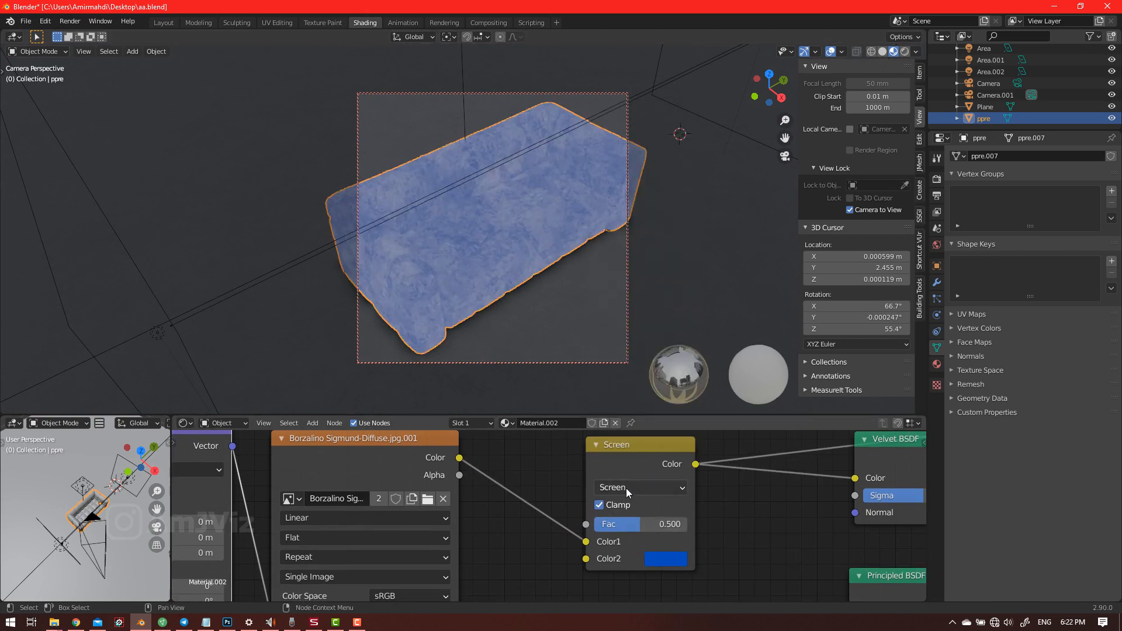
{"action": "left_click", "coordinate": [639, 487]}
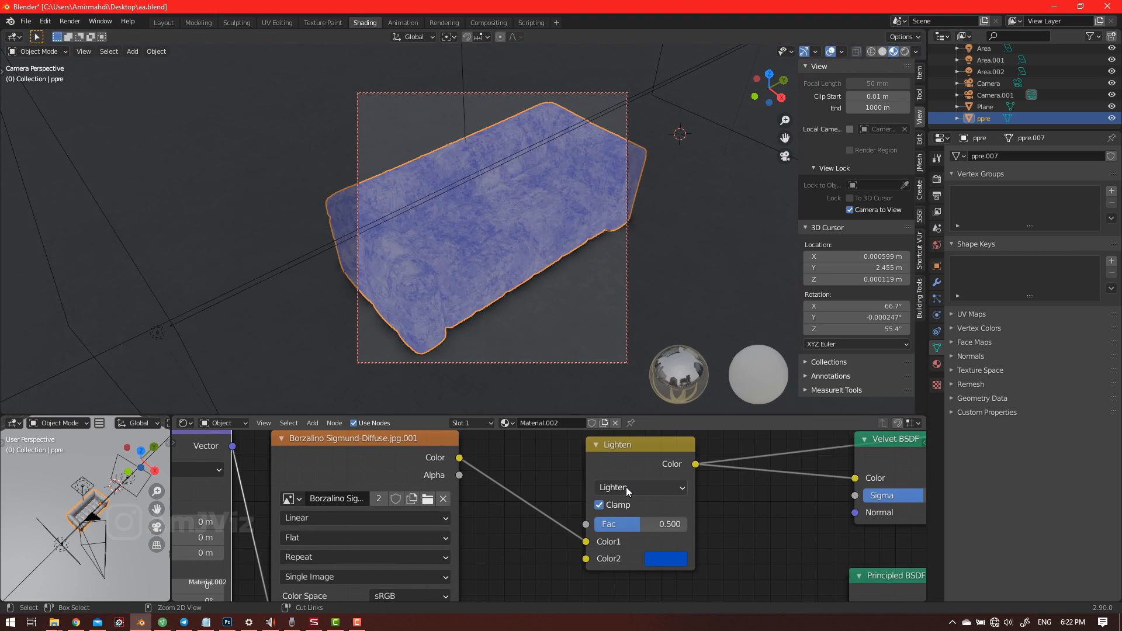
{"action": "left_click", "coordinate": [639, 487]}
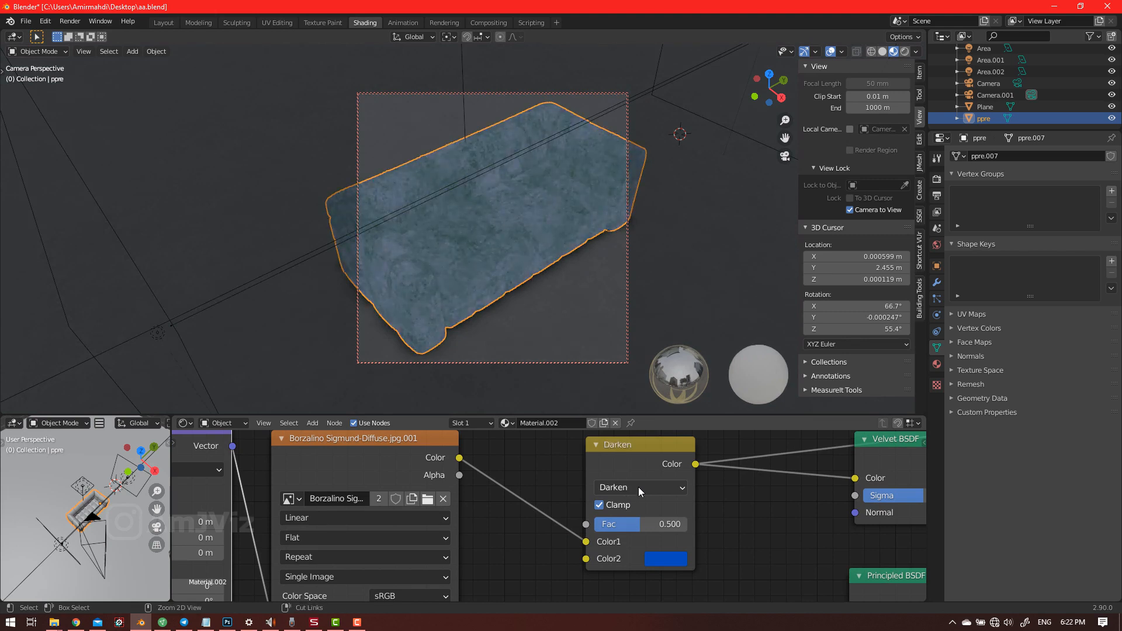
{"action": "left_click", "coordinate": [639, 487]}
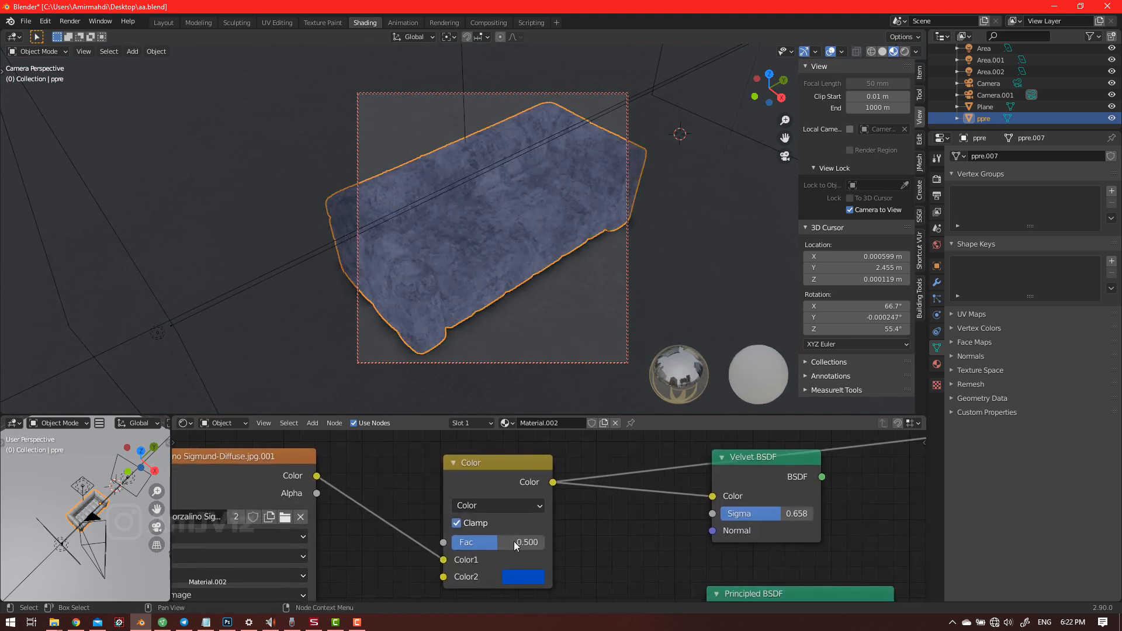
{"action": "left_click_drag", "start_coordinate": [493, 541], "coordinate": [522, 541]}
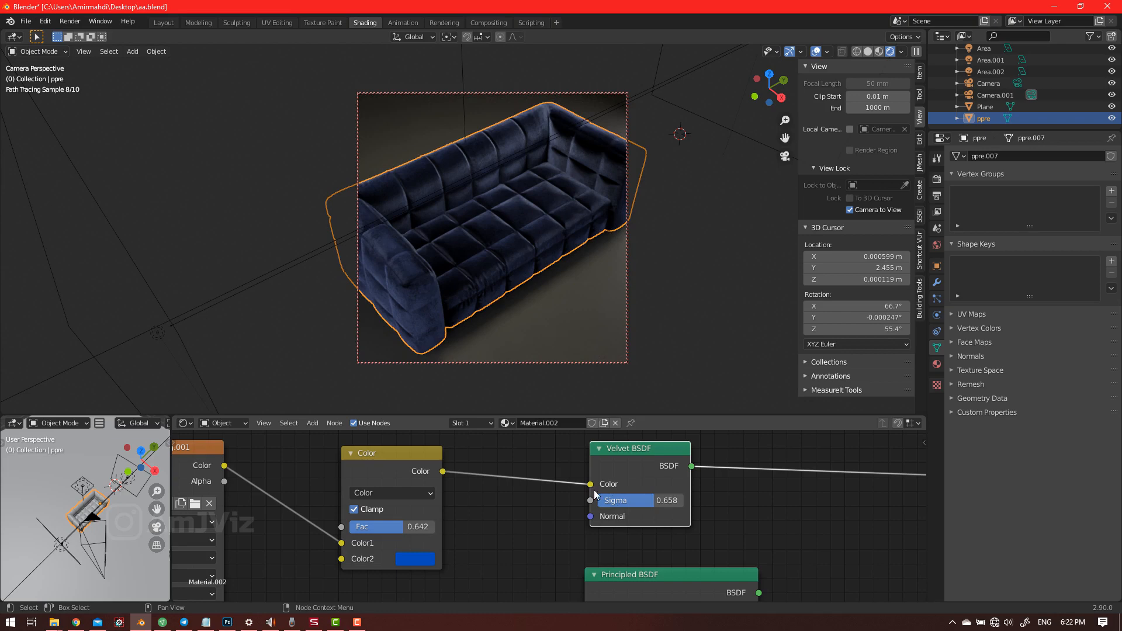
{"action": "left_click_drag", "start_coordinate": [615, 500], "coordinate": [665, 500]}
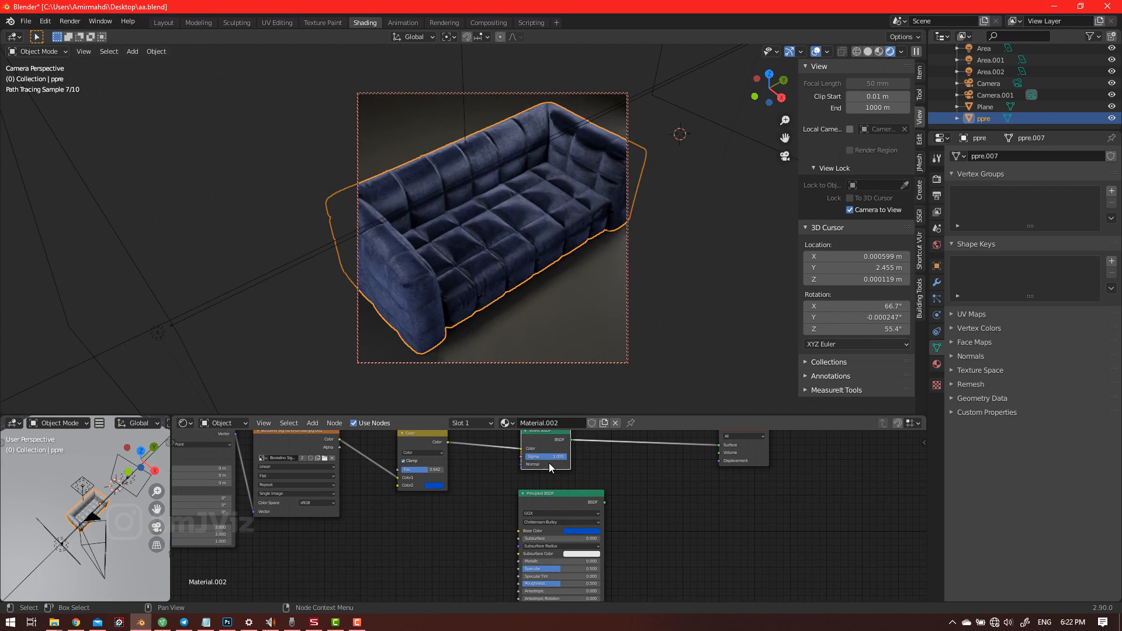
- Mix the velvet (sigma 1.0) and Principled shaders through a Mix Shader feeding the output
{"action": "type", "text": "mi"}
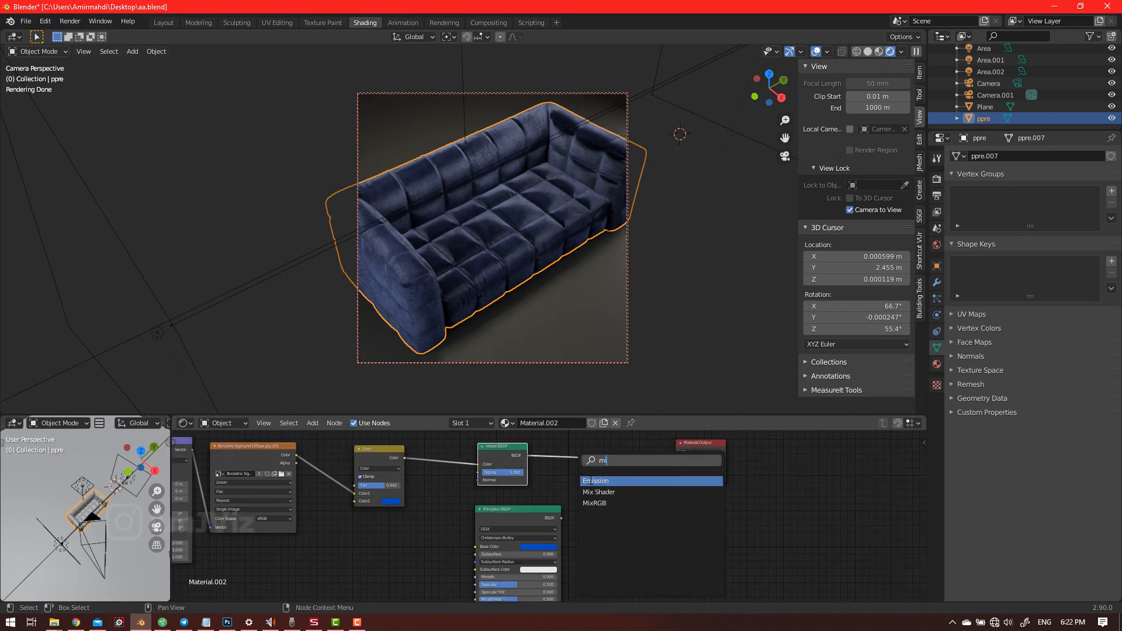
{"action": "left_click", "coordinate": [598, 491]}
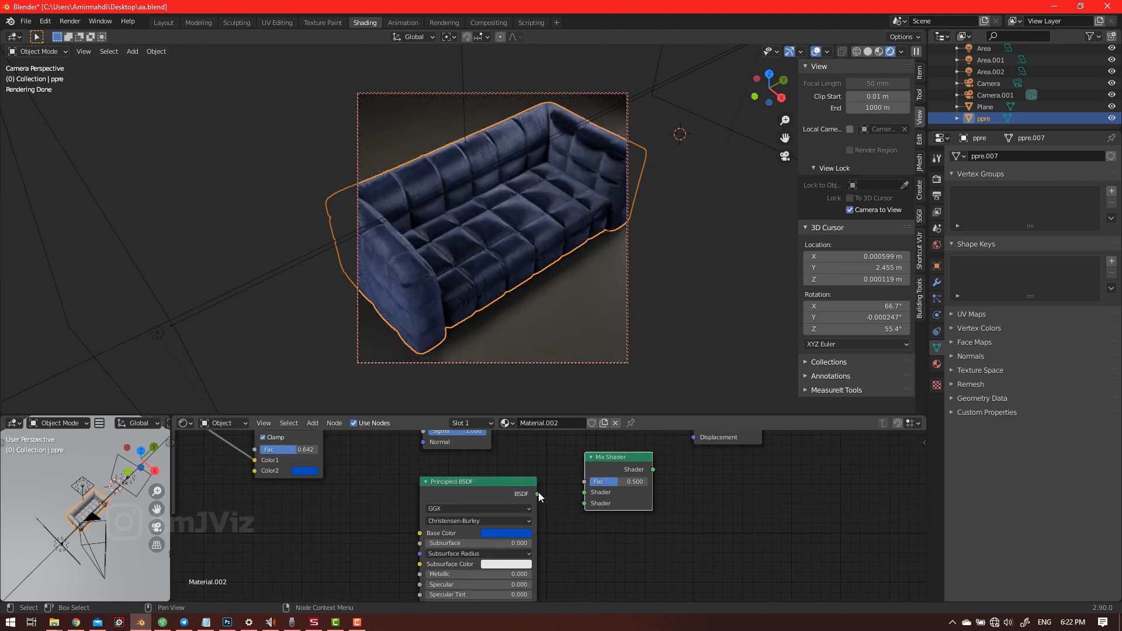
{"action": "left_click_drag", "start_coordinate": [538, 493], "coordinate": [595, 482]}
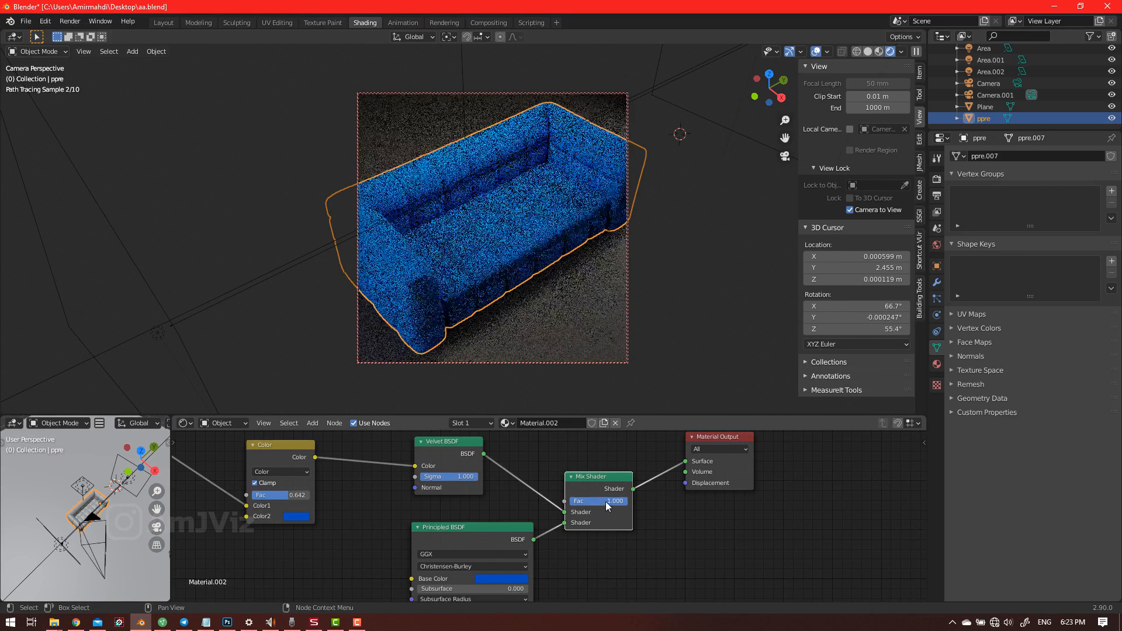
{"action": "left_click_drag", "start_coordinate": [622, 500], "coordinate": [601, 500]}
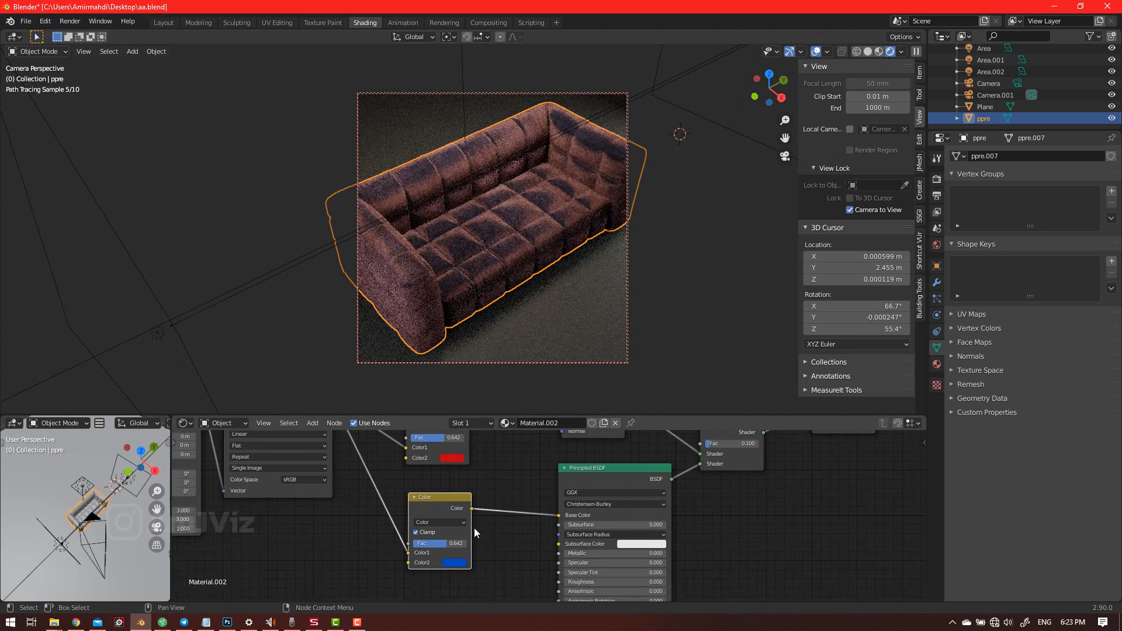
- Give the second tint node driving the Principled base colour a golden orange hue
{"action": "left_click", "coordinate": [453, 458]}
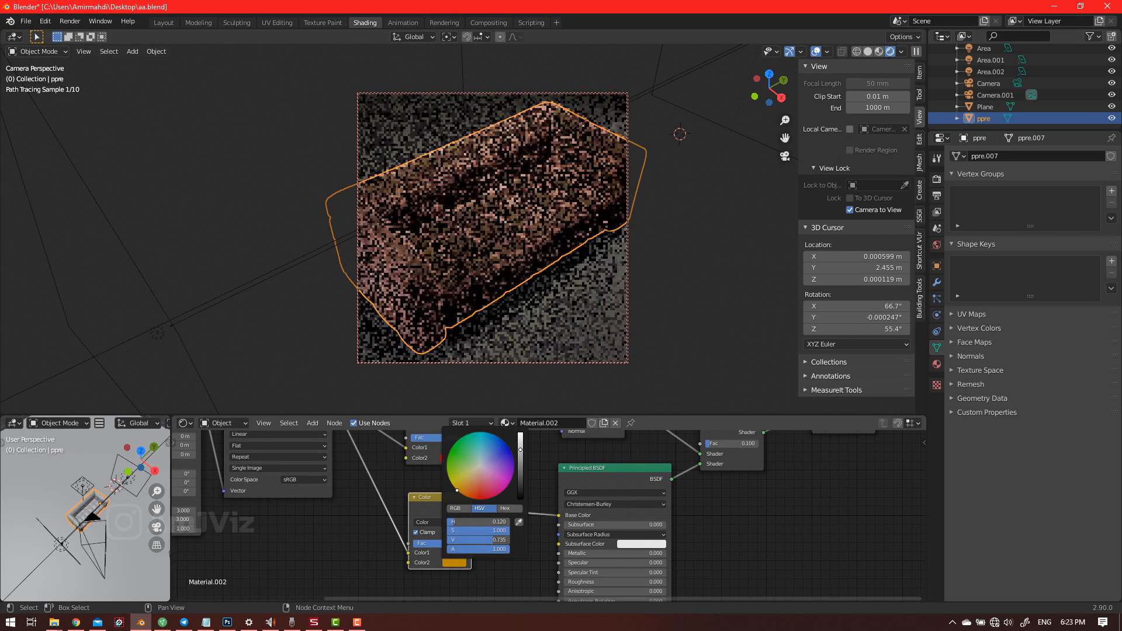